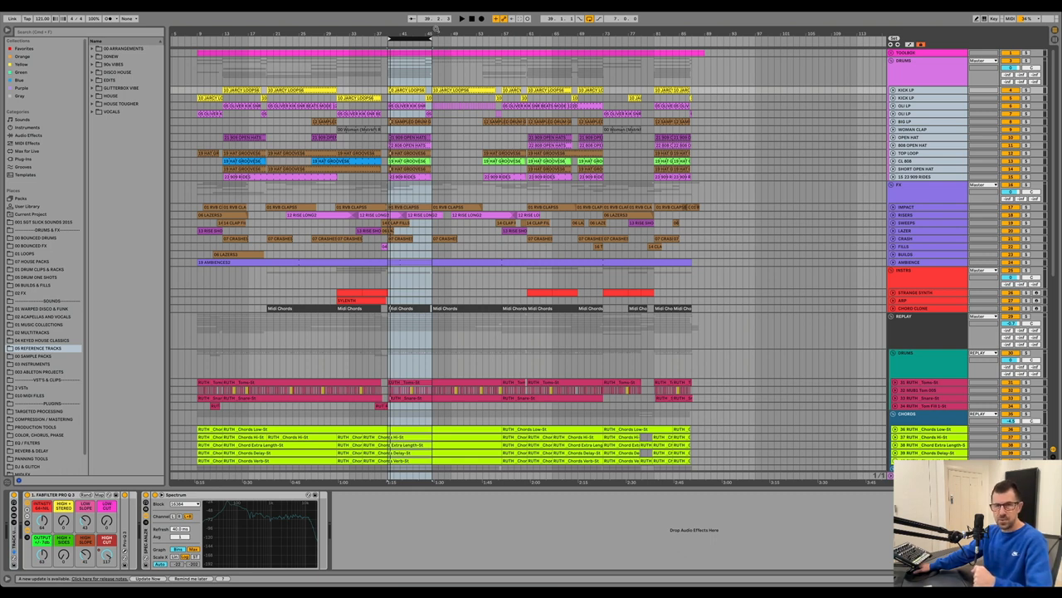
mouse_move(441, 30)
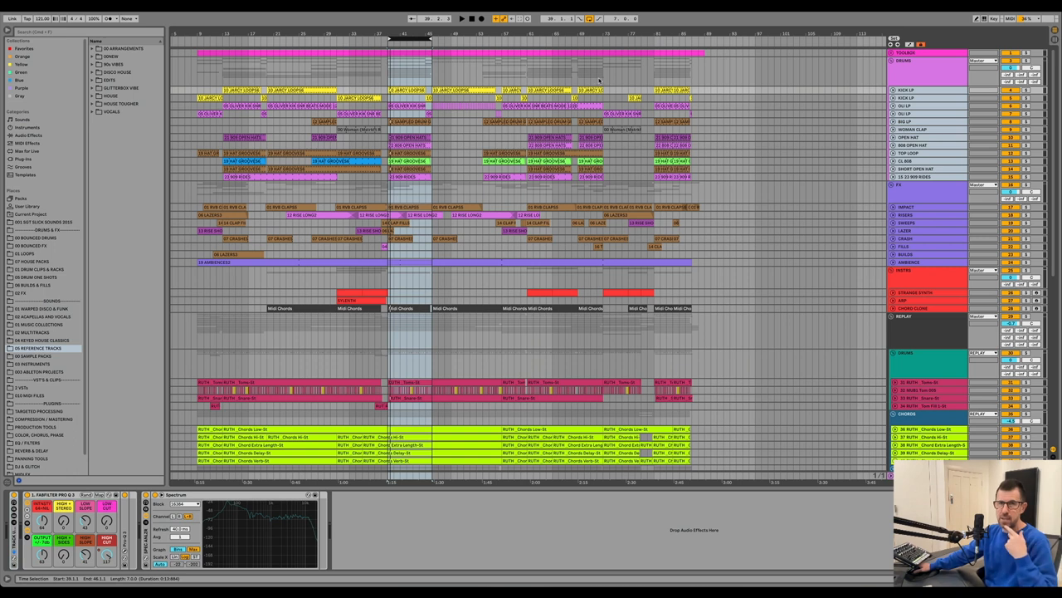
mouse_move(601, 83)
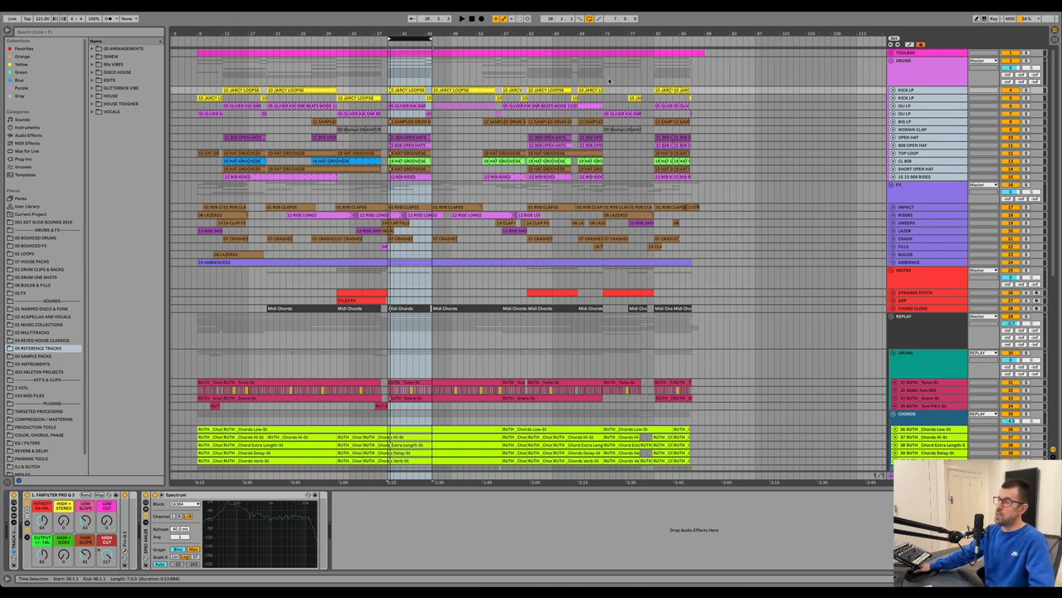
mouse_move(613, 82)
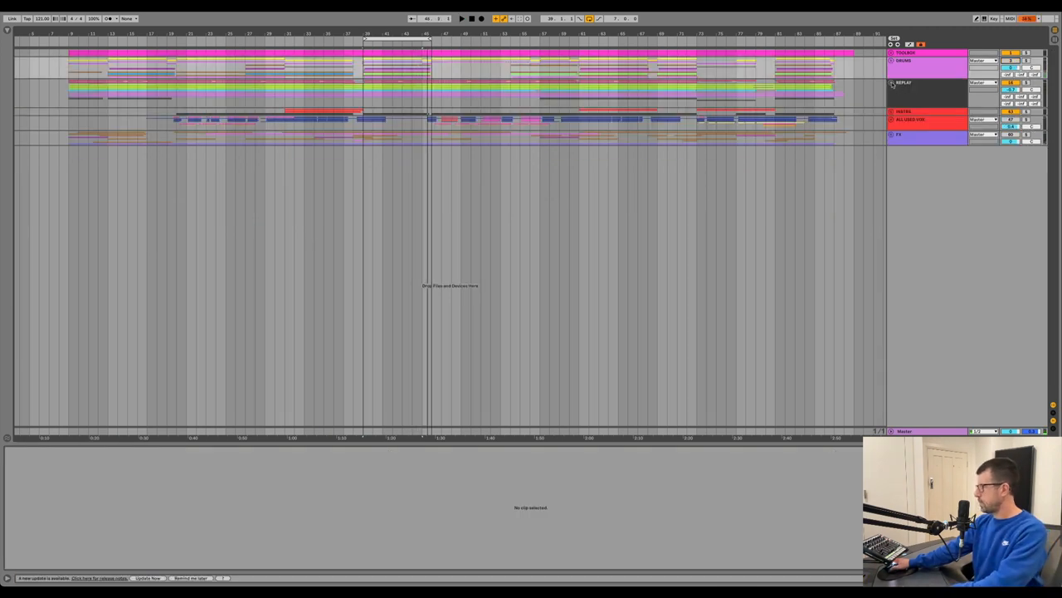
- Unfold the REPLAY group to show its tom, snare, chord, held synth and lead synth tracks
click(892, 82)
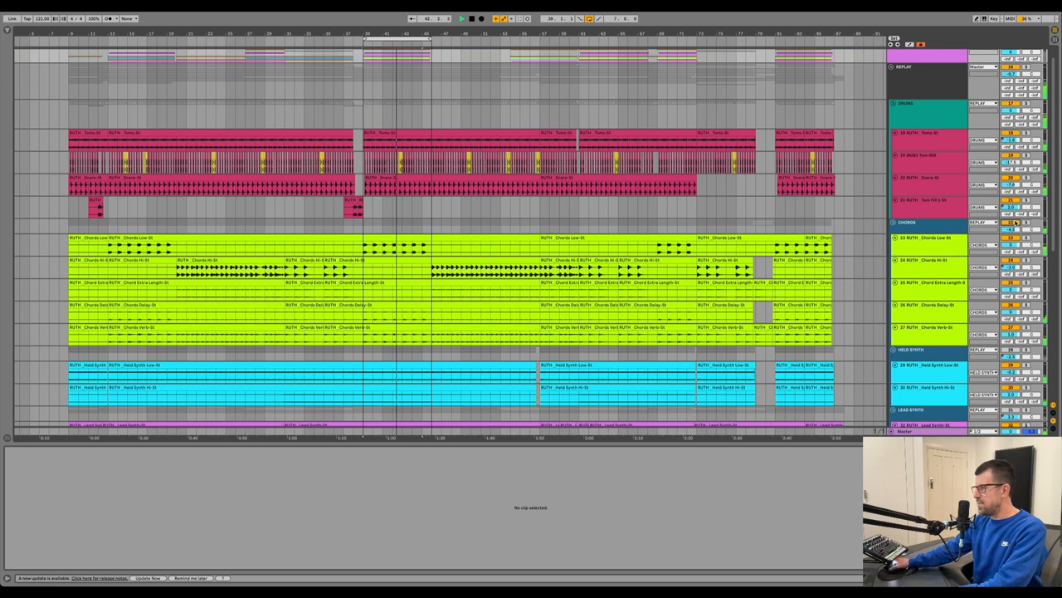
- Scroll the arrangement down past the bass track to the guitar tracks and INSTRS, ALL USED VOX, FX groups
scroll(down, 3)
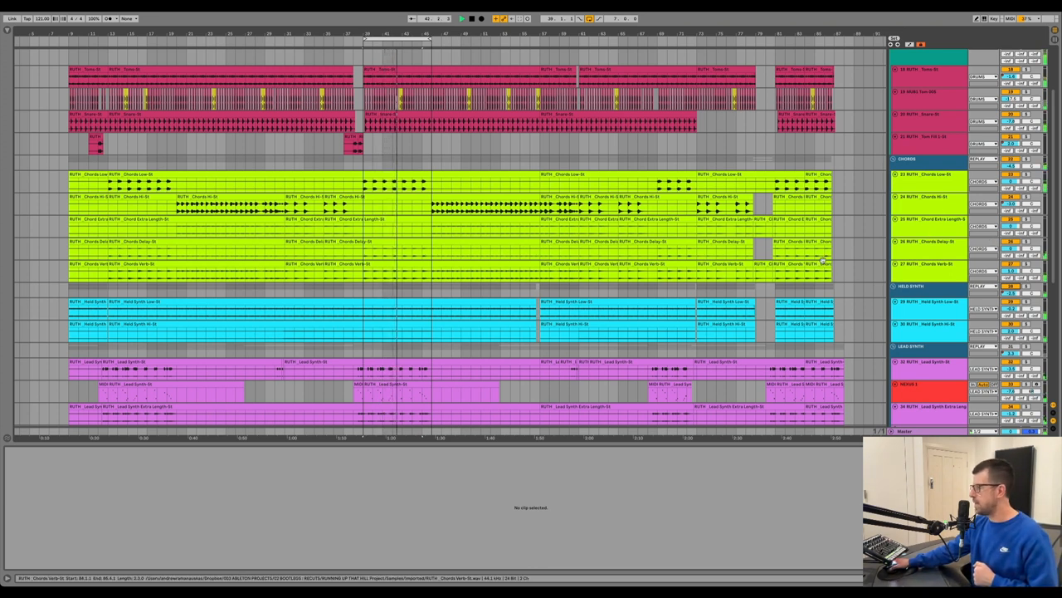
scroll(down, 3)
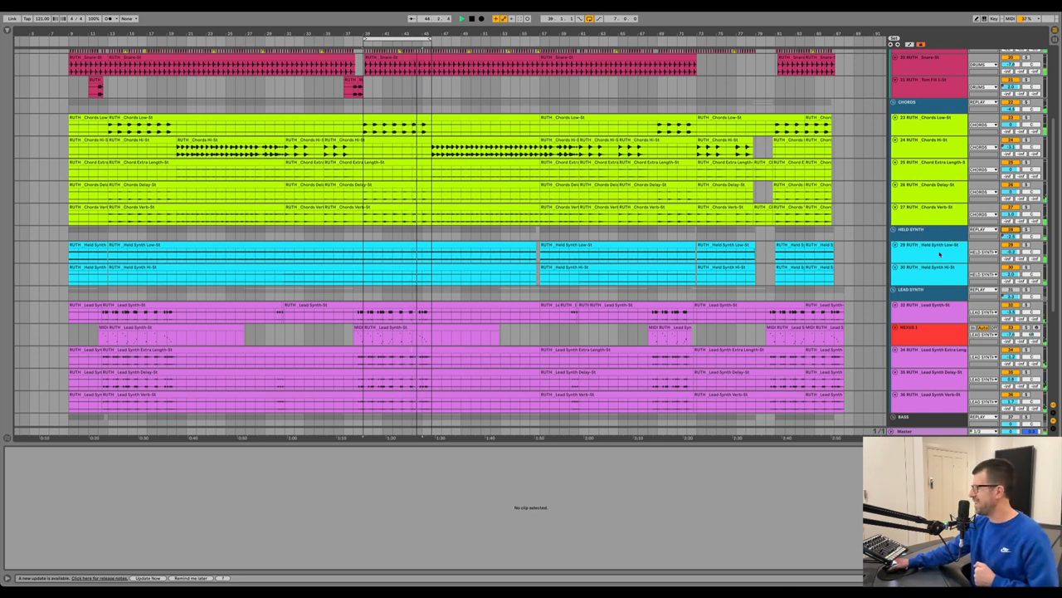
scroll(down, 3)
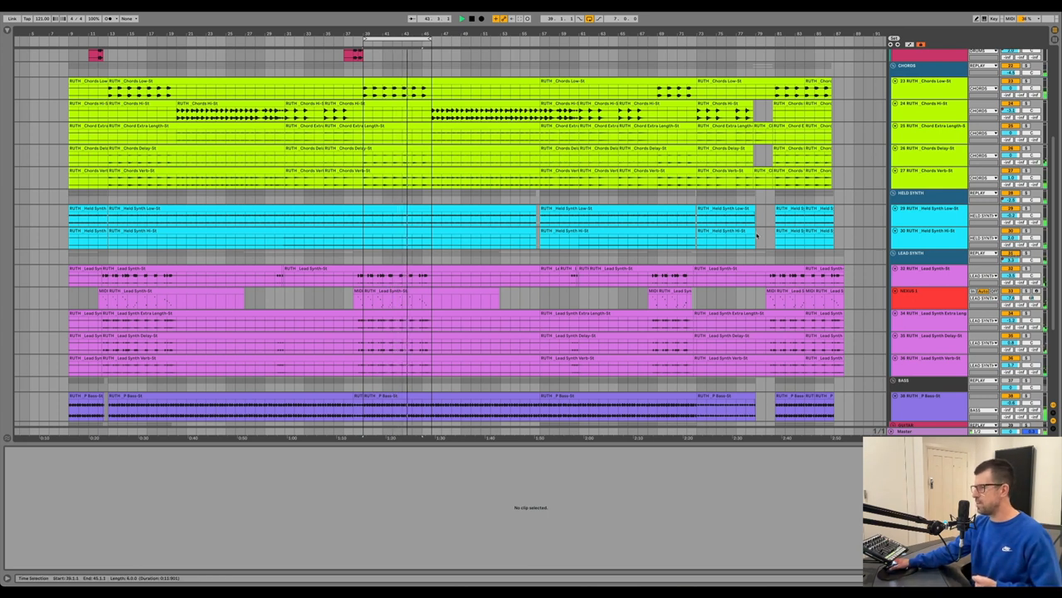
scroll(down, 3)
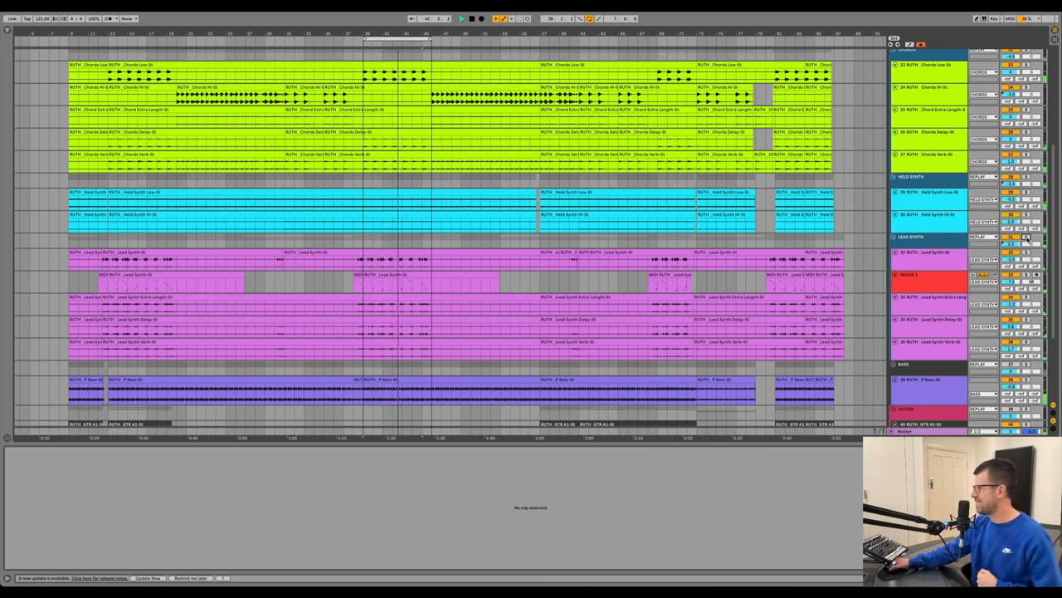
scroll(down, 3)
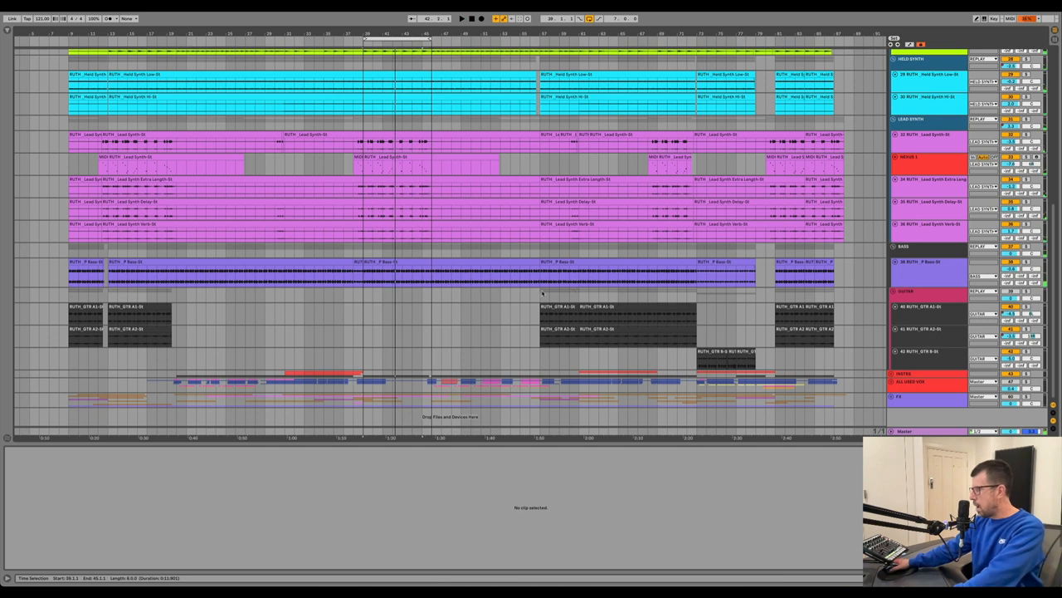
click(560, 318)
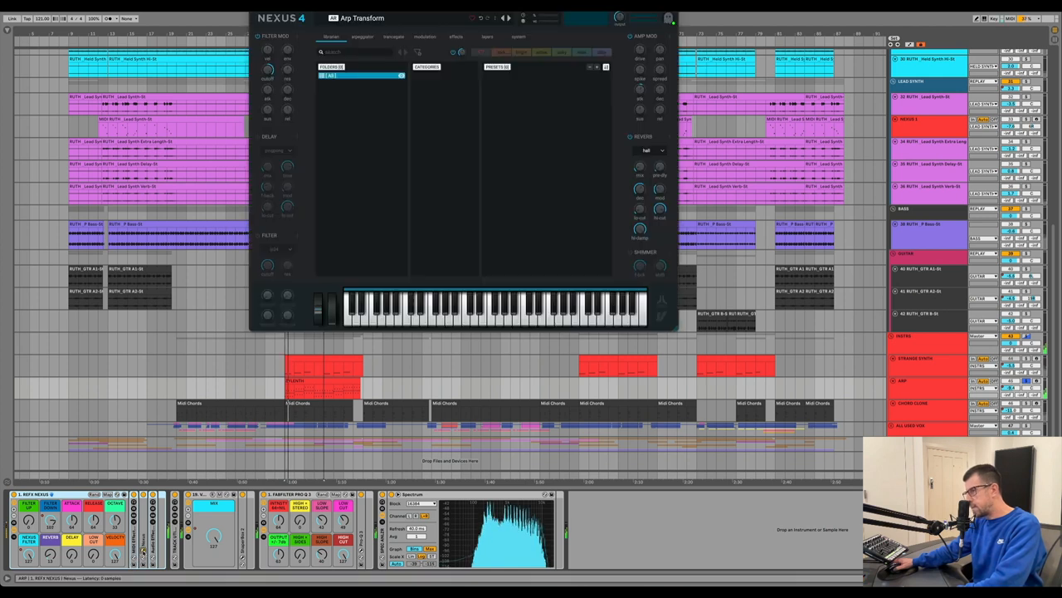
- Open the Nexus 4 plugin window from the ARP track's Nexus device
click(328, 75)
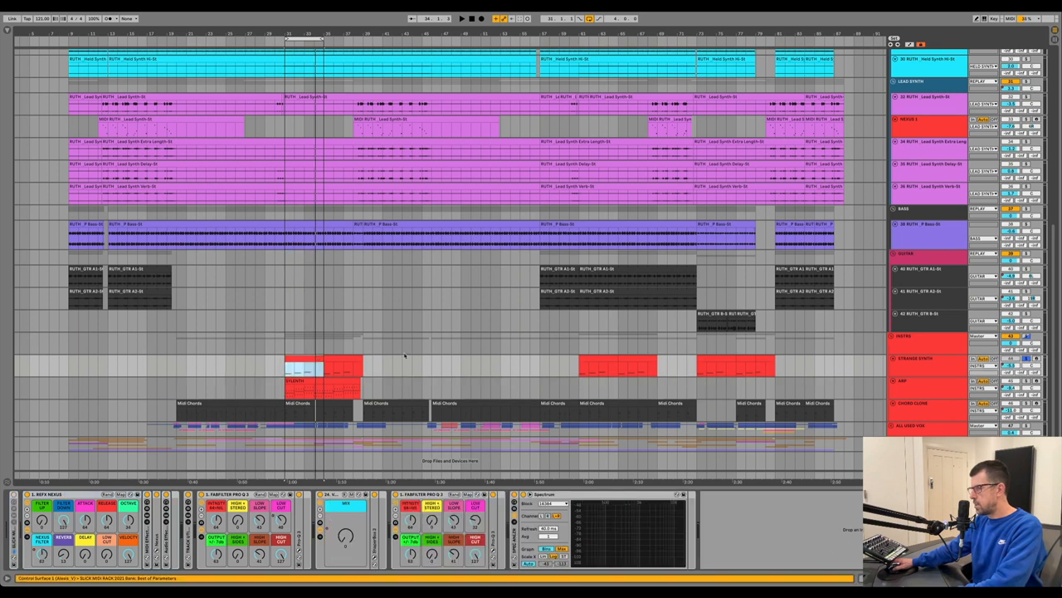
- Fold the INSTRS group and unfold FX to show impact, risers and sweeps tracks
click(462, 18)
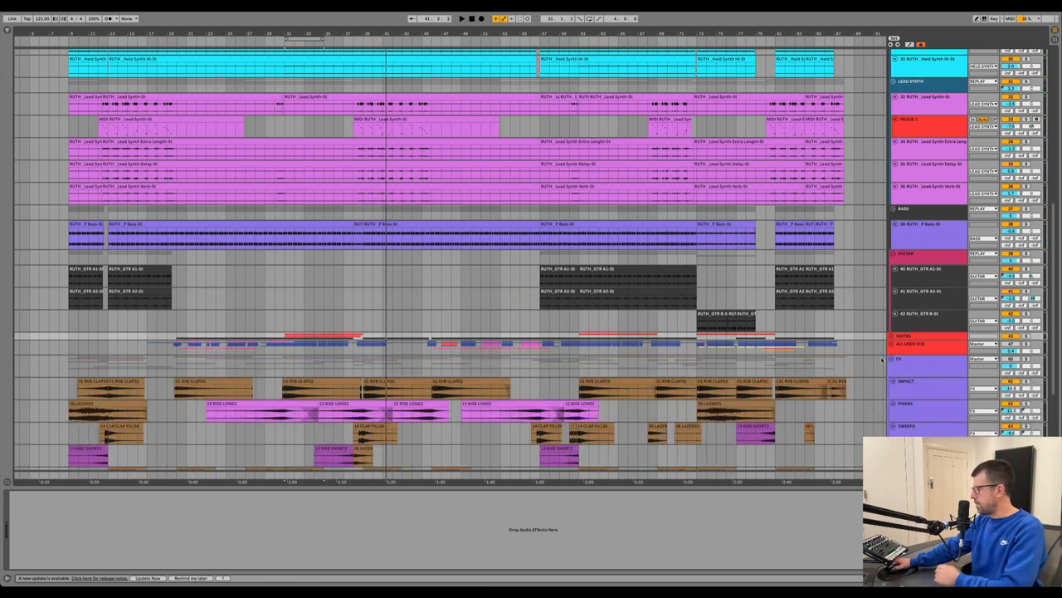
scroll(down, 3)
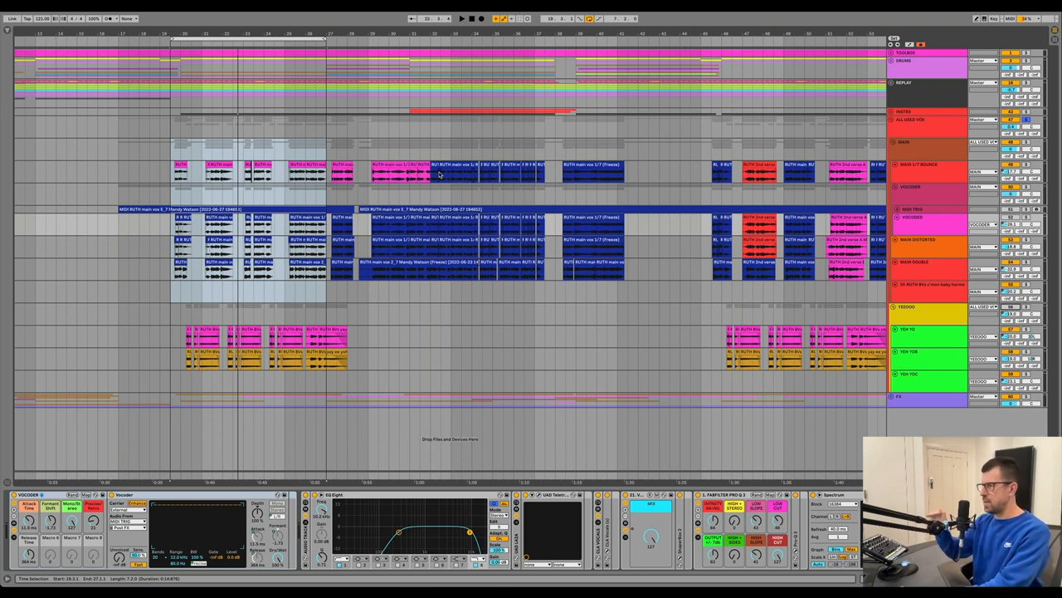
mouse_move(390, 136)
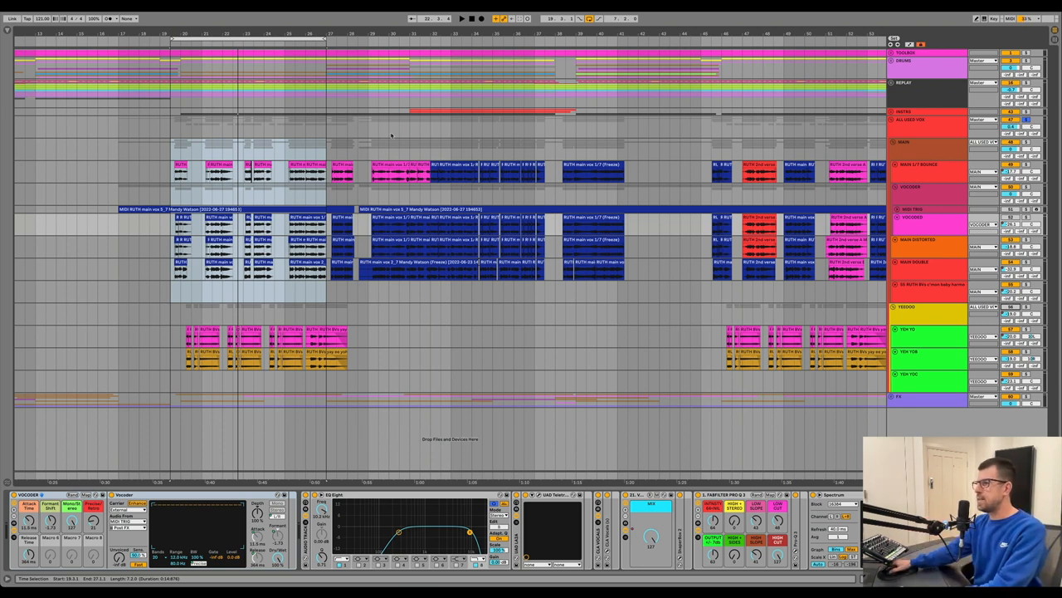
mouse_move(279, 242)
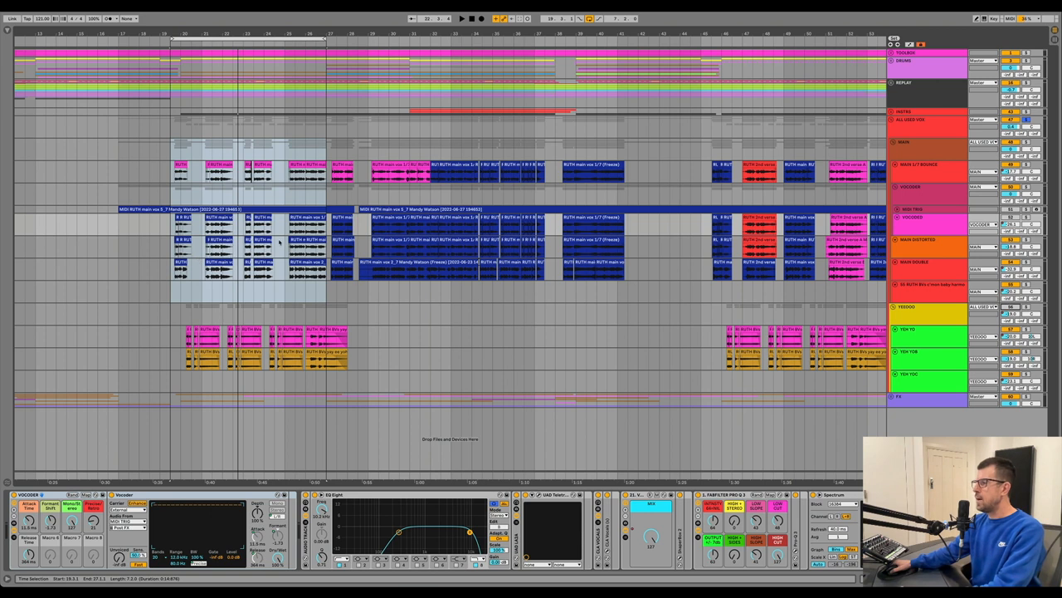
mouse_move(294, 202)
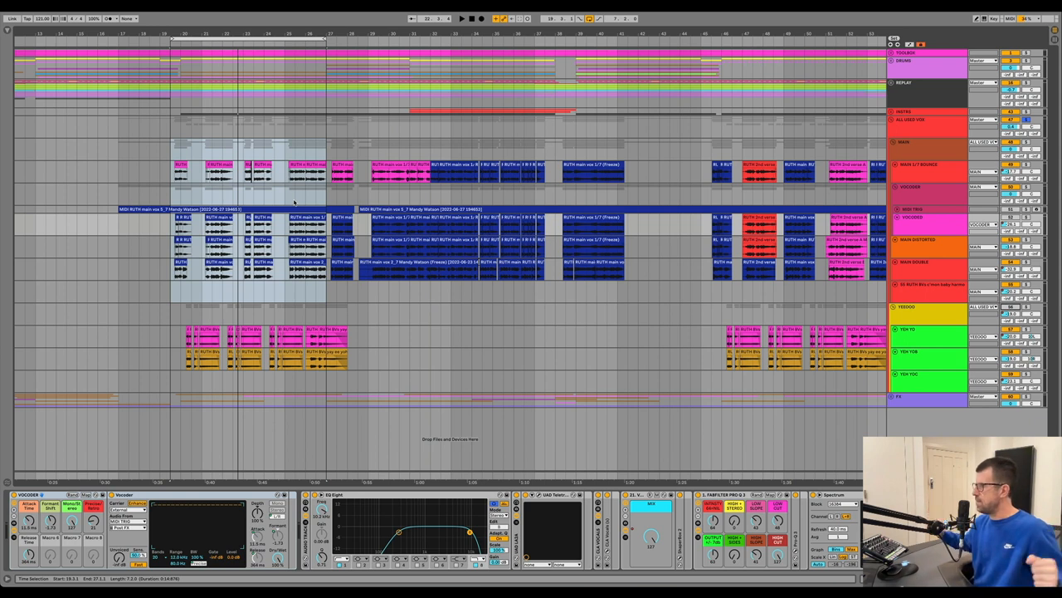
mouse_move(362, 142)
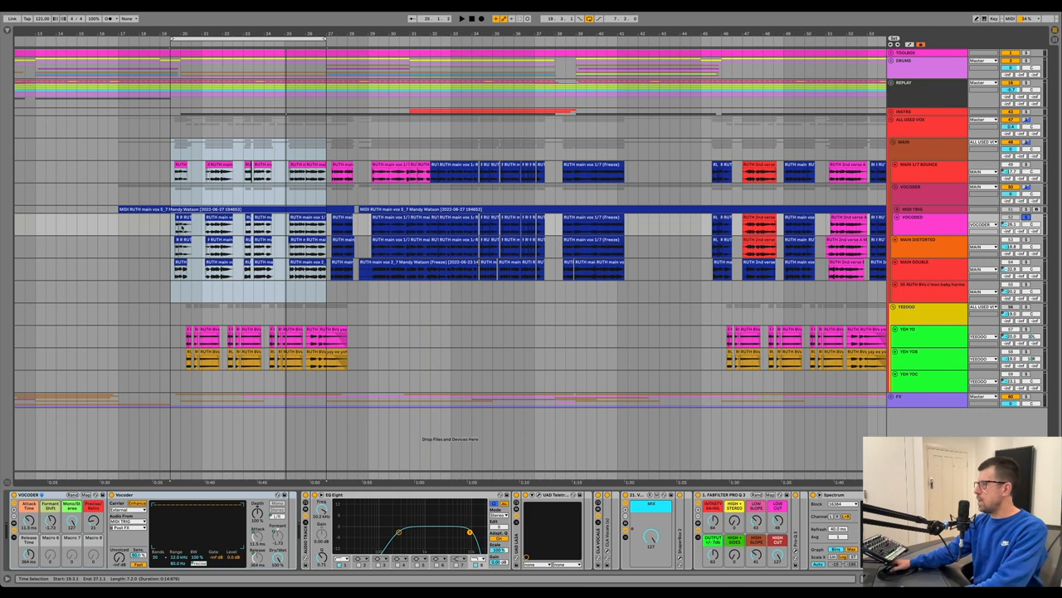
mouse_move(555, 252)
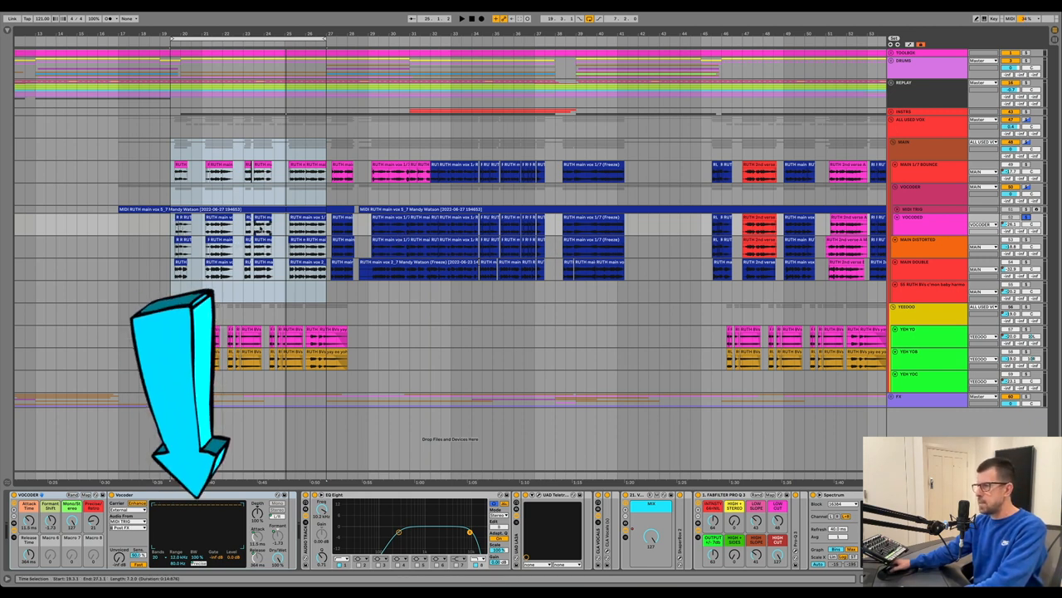
- Fold ALL USED VOX and unfold DRUMS to show loop, clap, hat, 808 and ride tracks
click(462, 18)
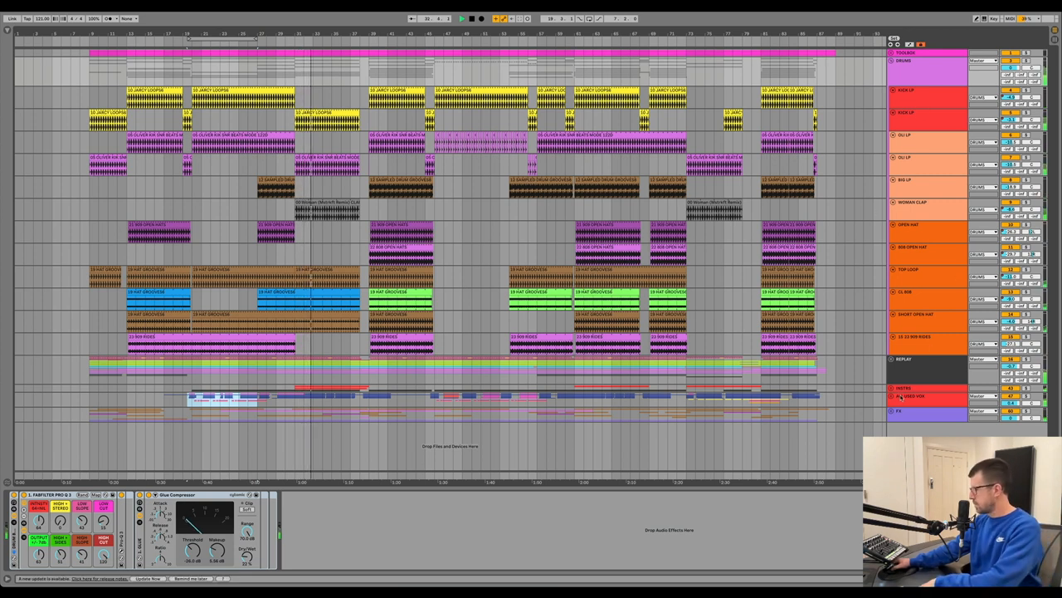
- Scroll down to unfold INSTRS, showing STRANGE SYNTH, ARP and CHORD CLONE tracks
scroll(down, 3)
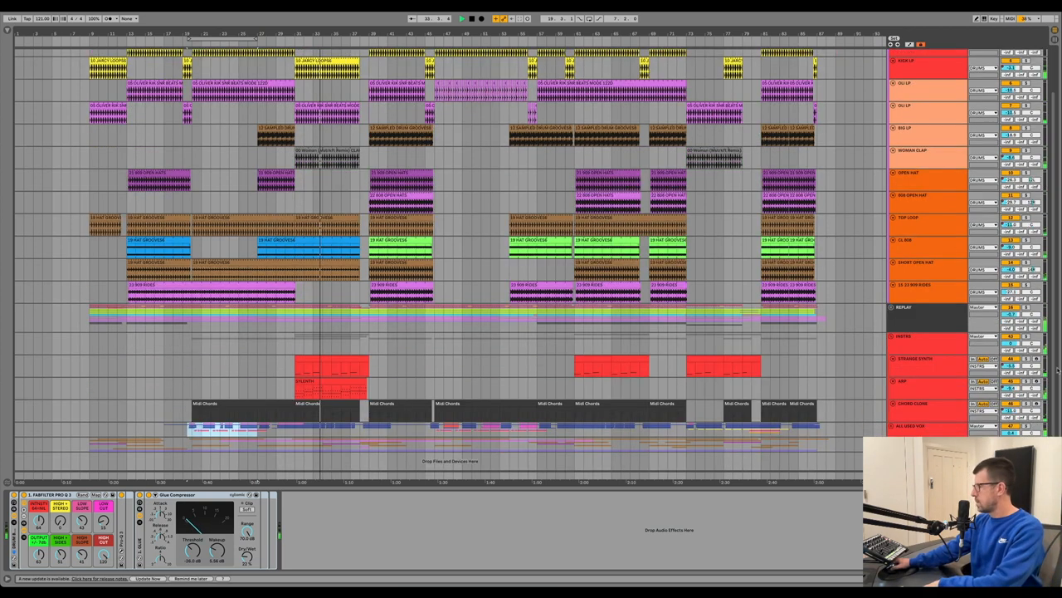